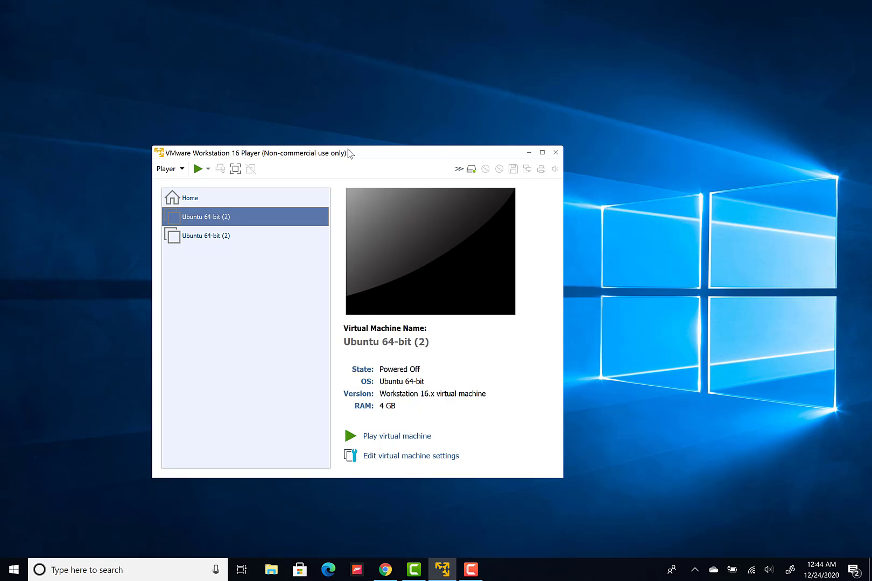
pyautogui.moveTo(347, 155)
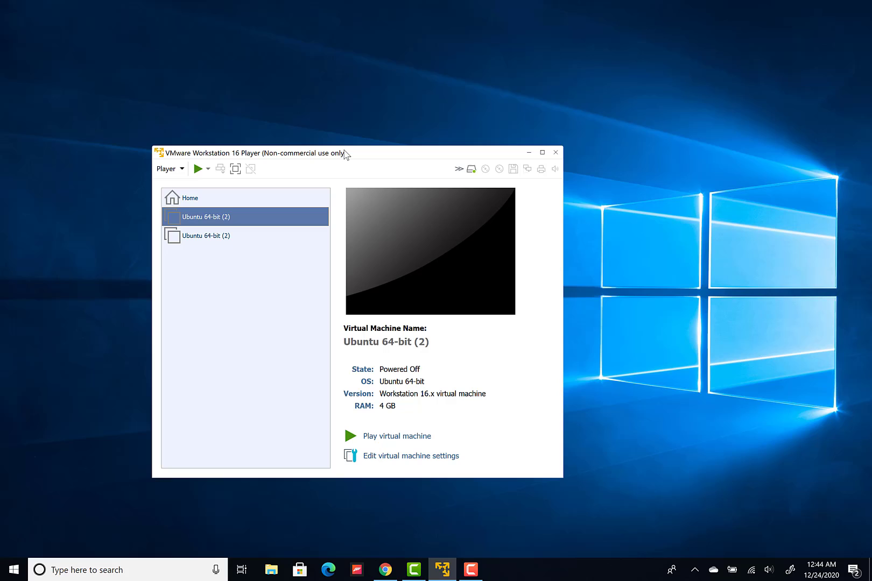
pyautogui.moveTo(342, 142)
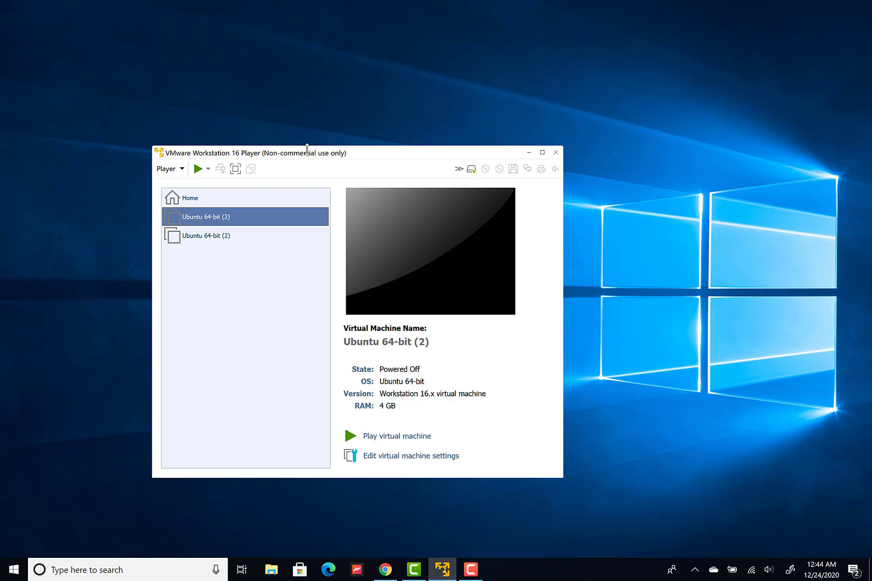
pyautogui.moveTo(205, 226)
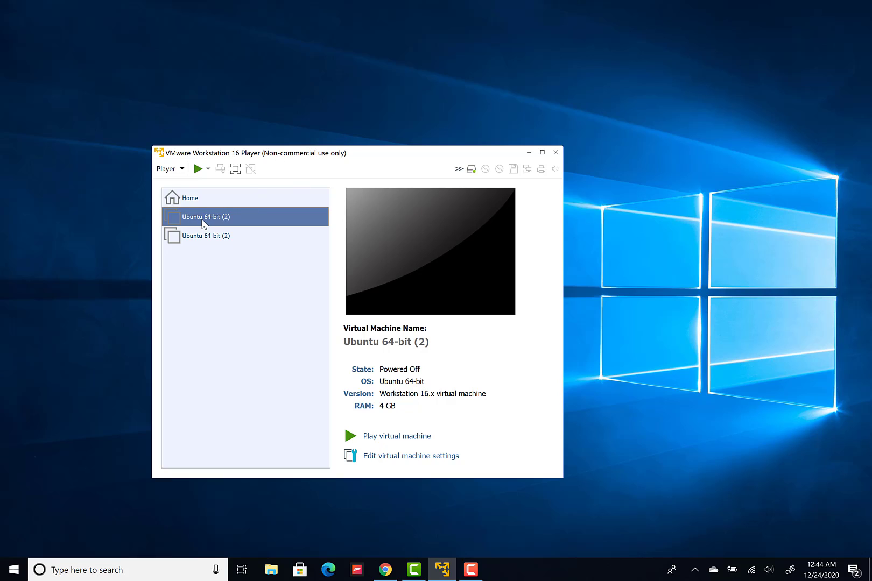
pyautogui.moveTo(222, 224)
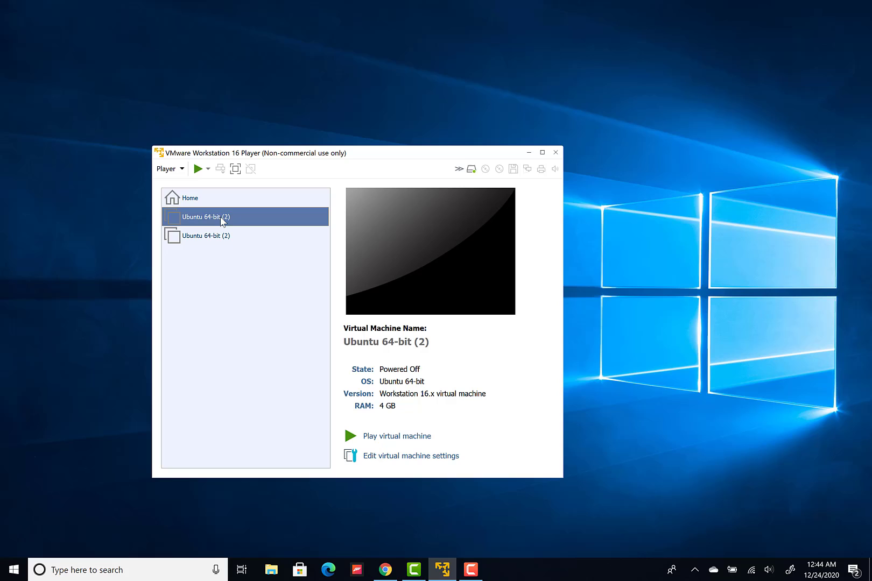
pyautogui.moveTo(228, 225)
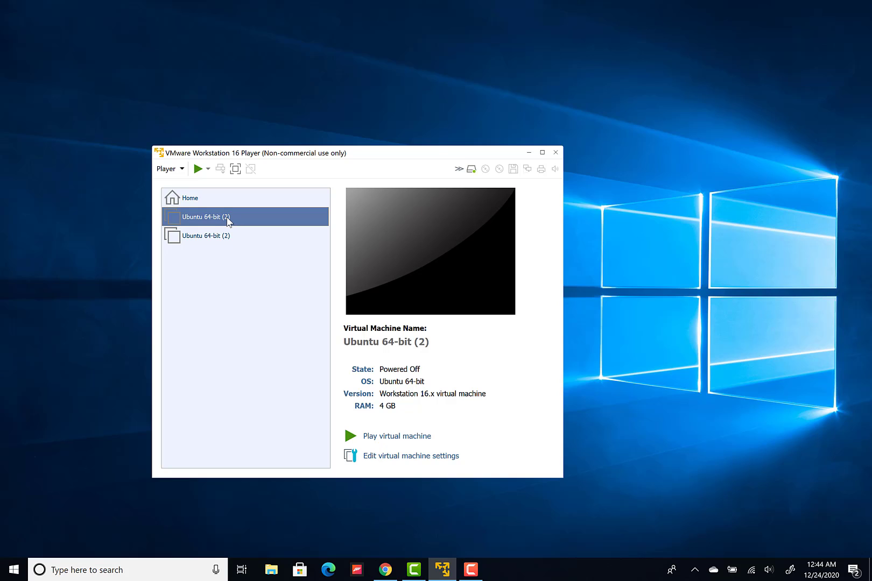
pyautogui.moveTo(230, 202)
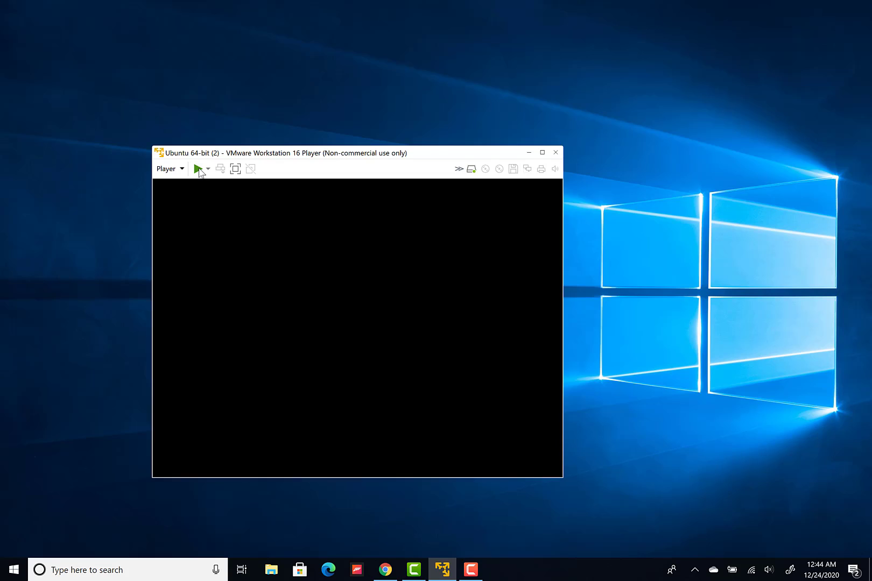
# Power on the Ubuntu VM and dismiss the Hyper-V/Credential Guard incompatibility warning
pyautogui.click(196, 169)
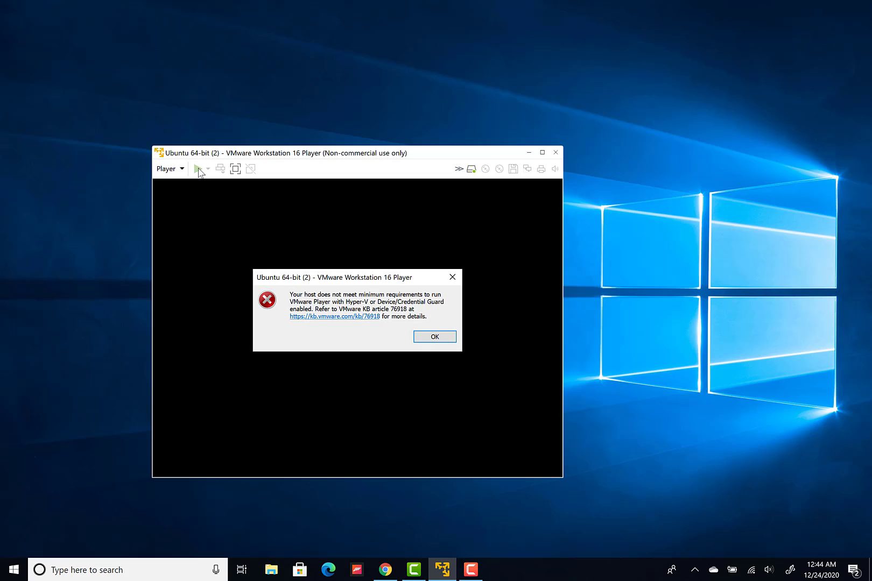
pyautogui.moveTo(237, 182)
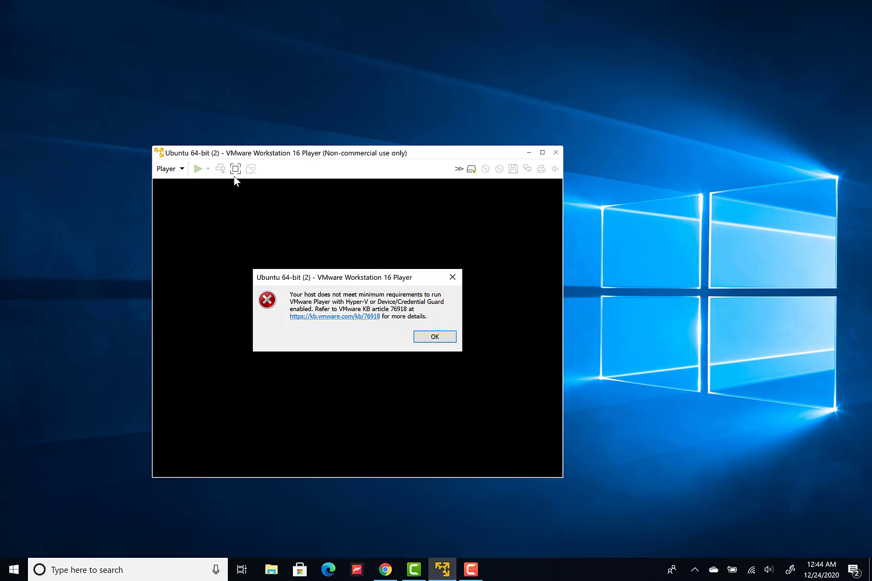
pyautogui.moveTo(313, 227)
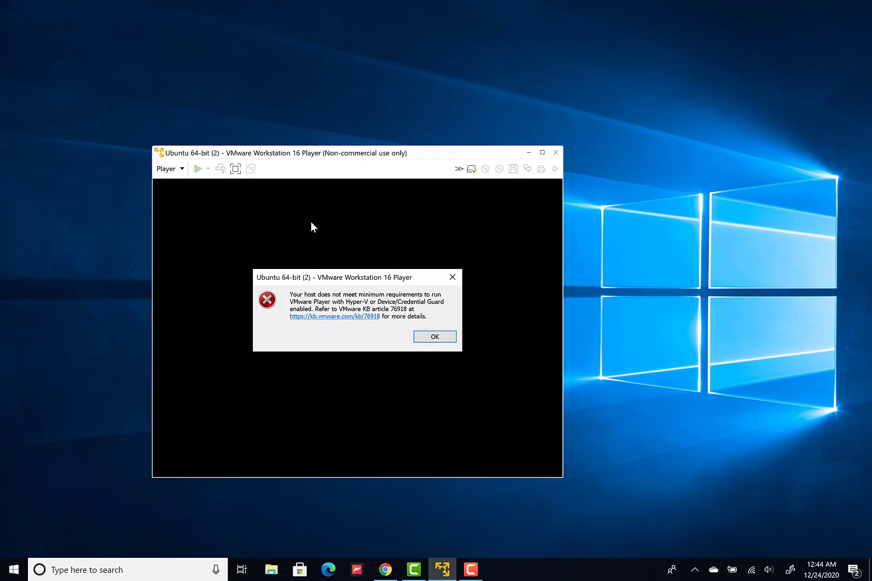
pyautogui.moveTo(381, 299)
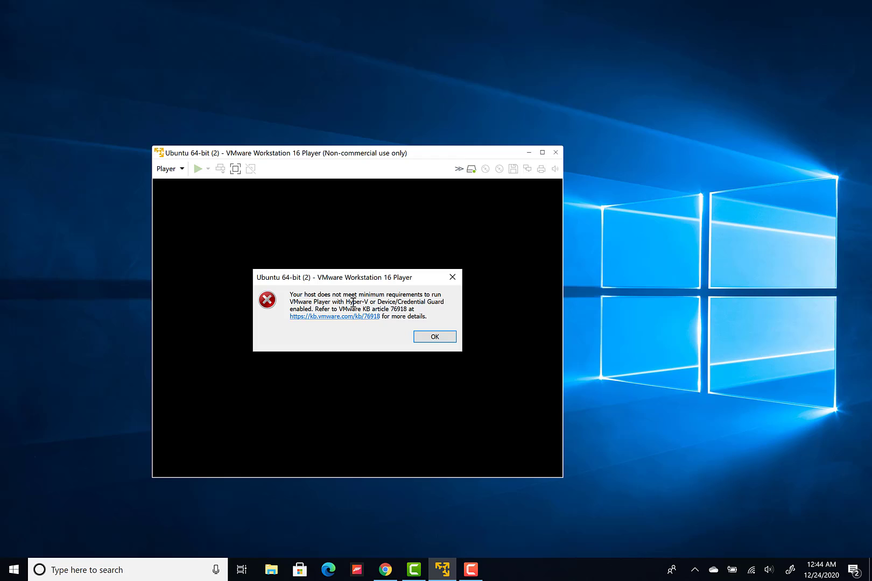
pyautogui.moveTo(414, 301)
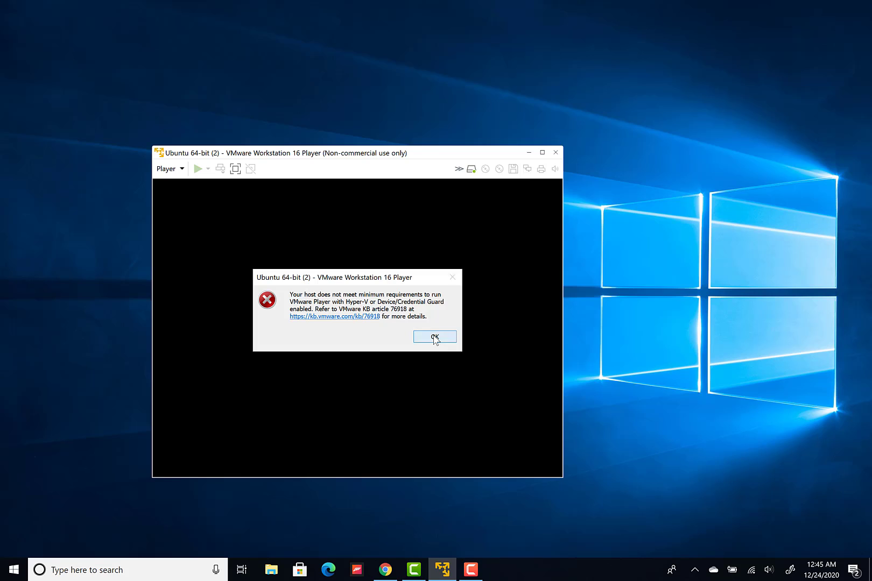
pyautogui.click(435, 336)
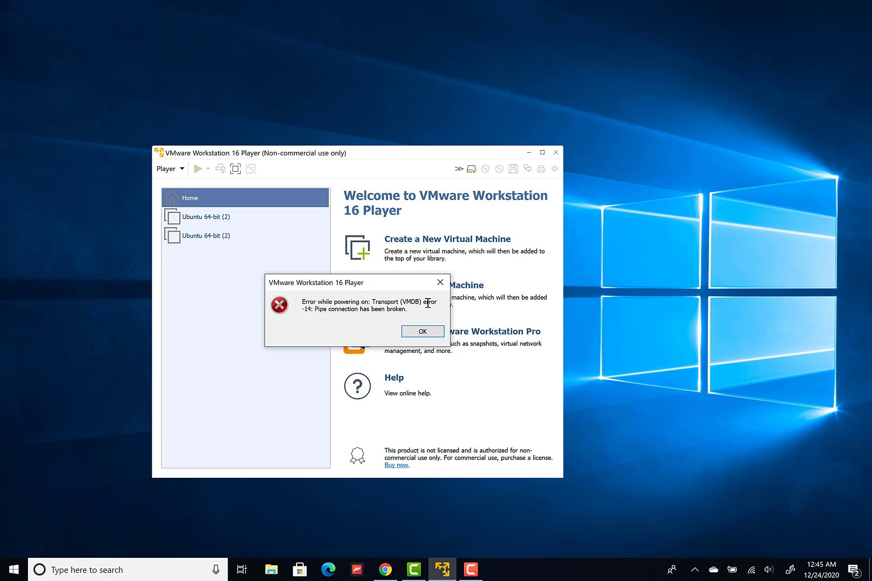
pyautogui.moveTo(396, 310)
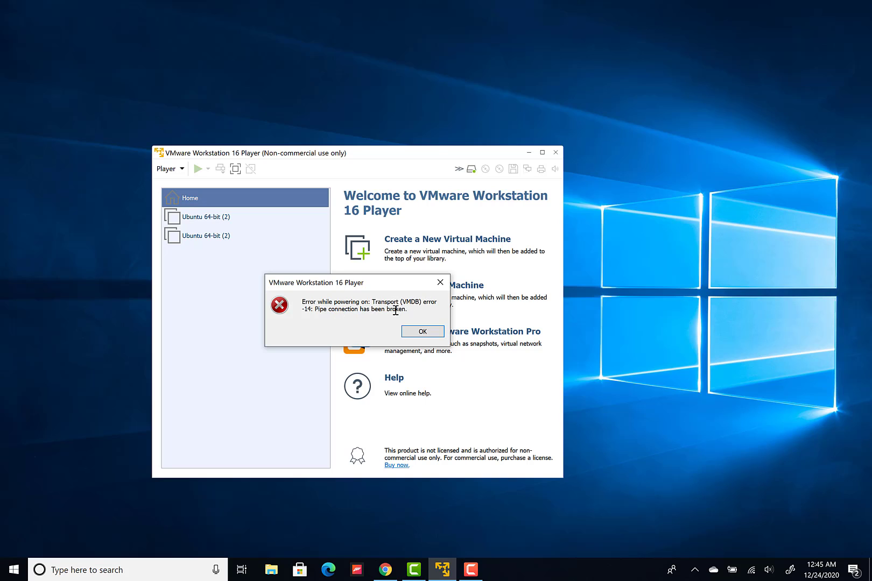
# Dismiss the Transport (VMDB) error -14 broken-pipe dialog, returning to the VM library
pyautogui.click(422, 332)
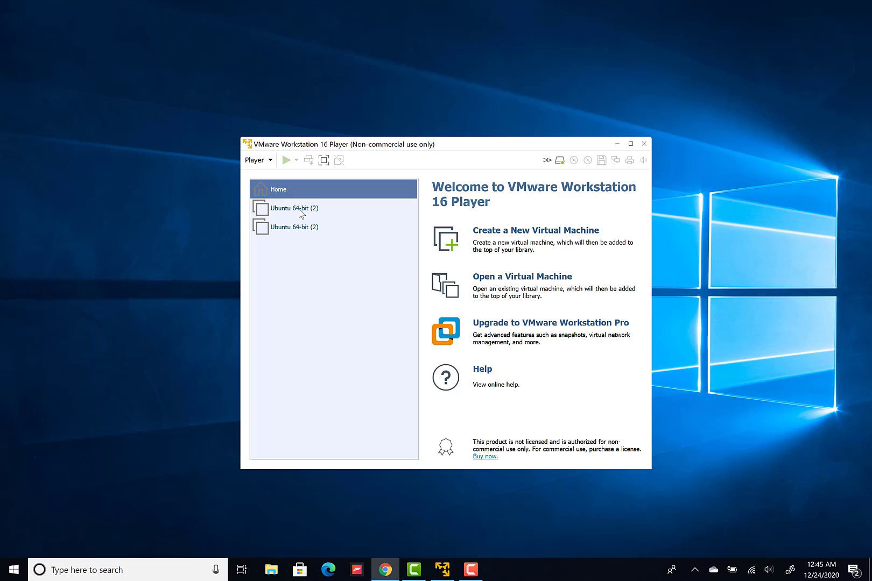
pyautogui.moveTo(76, 567)
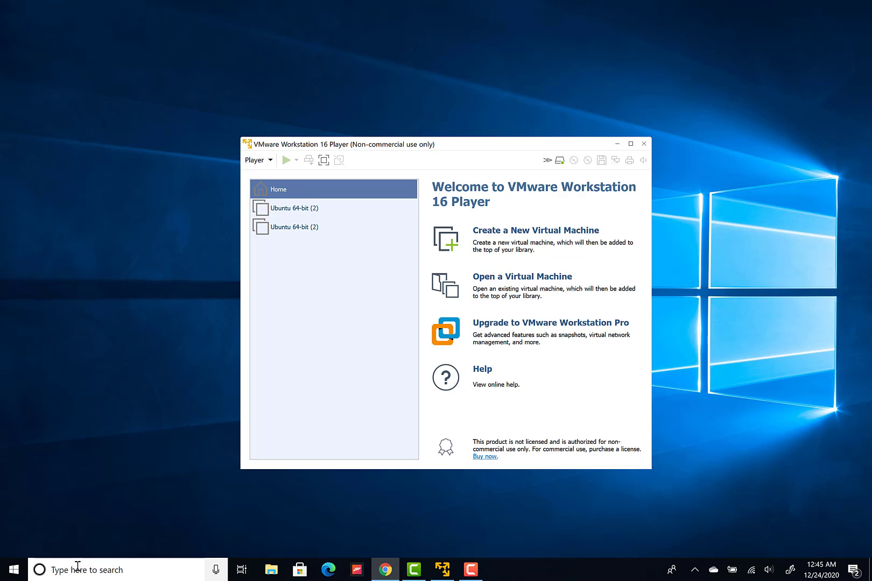
# Search Windows for 'windows features' to reach Turn Windows features on or off
pyautogui.click(108, 570)
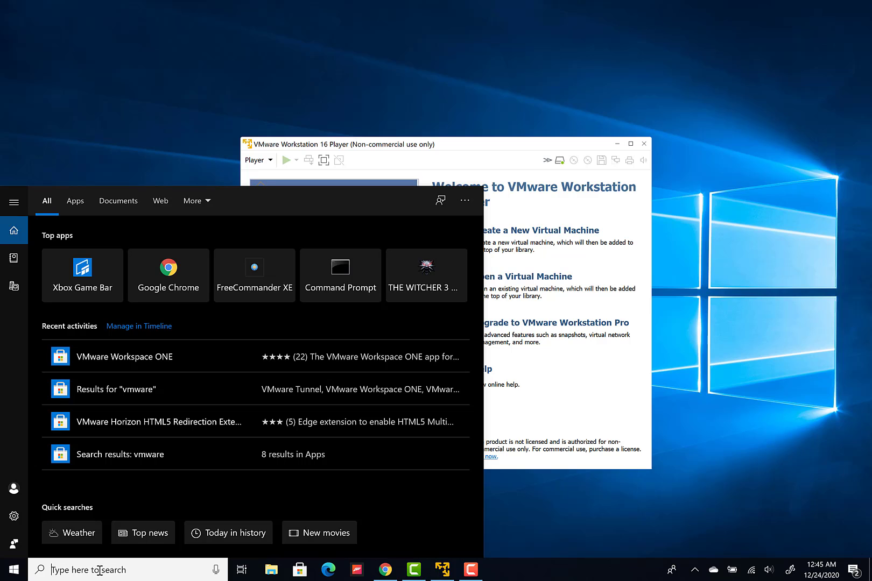
pyautogui.write('windows features')
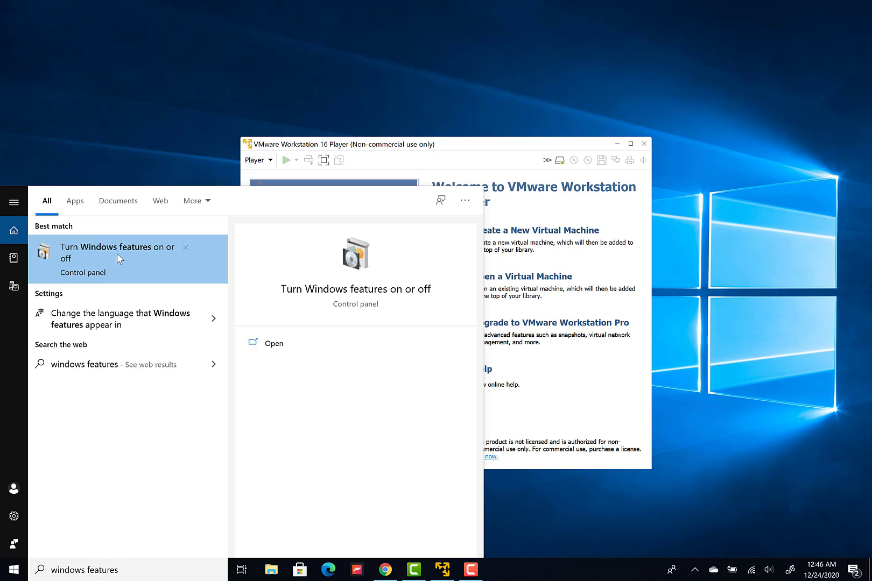
pyautogui.moveTo(91, 256)
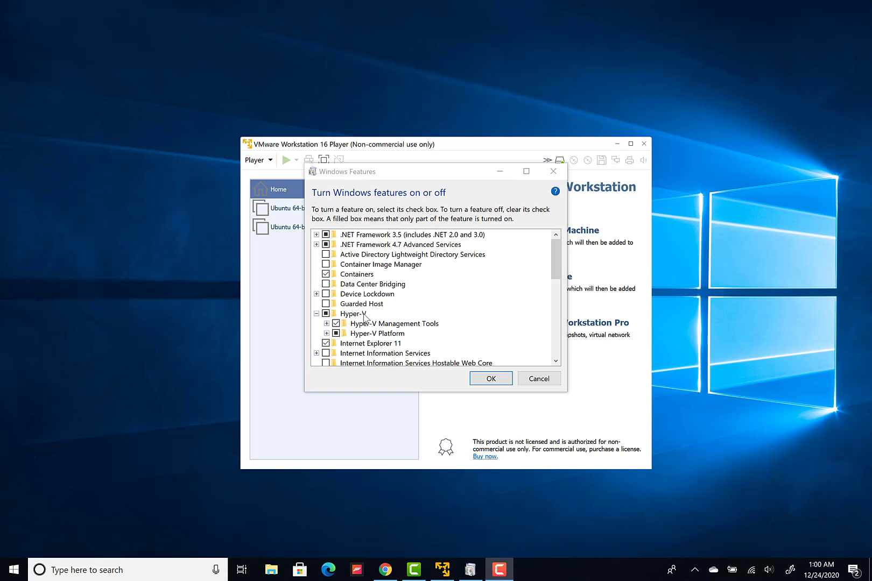
# Uncheck Hyper-V, Virtual Machine Platform and Windows Hypervisor Platform in Windows Features
pyautogui.click(327, 313)
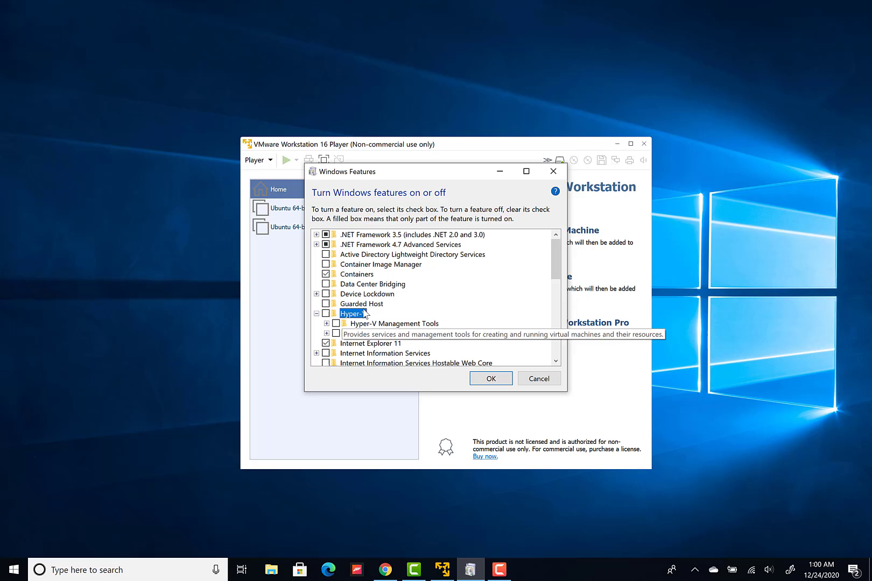
pyautogui.scroll(-3)
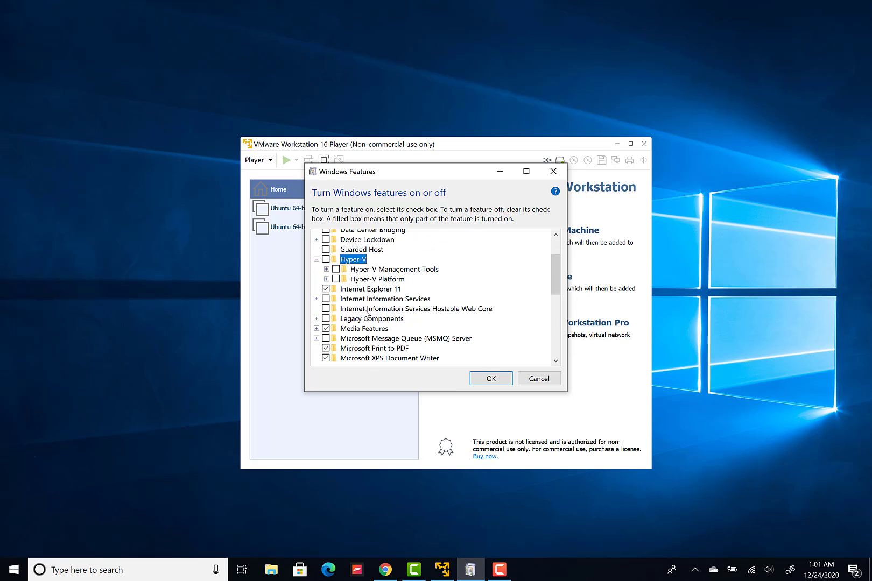
pyautogui.scroll(-3)
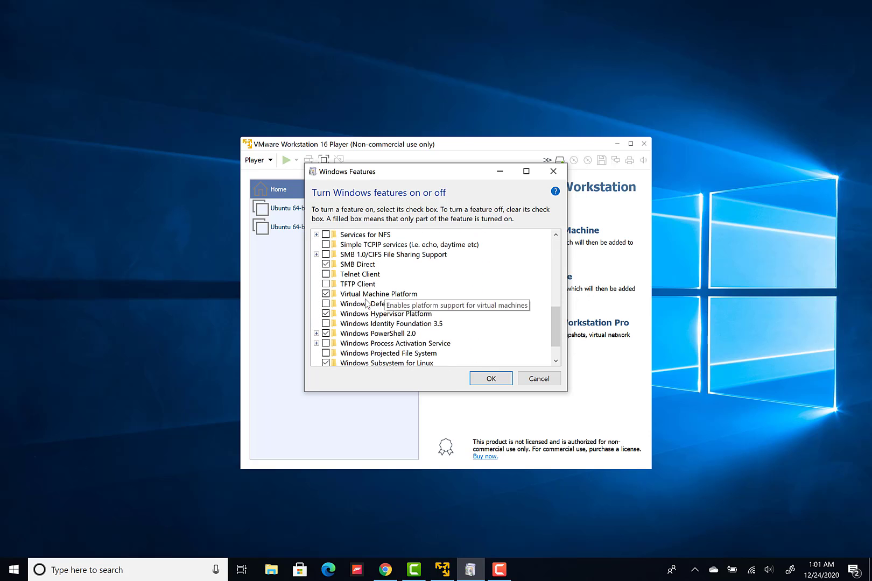
pyautogui.moveTo(334, 304)
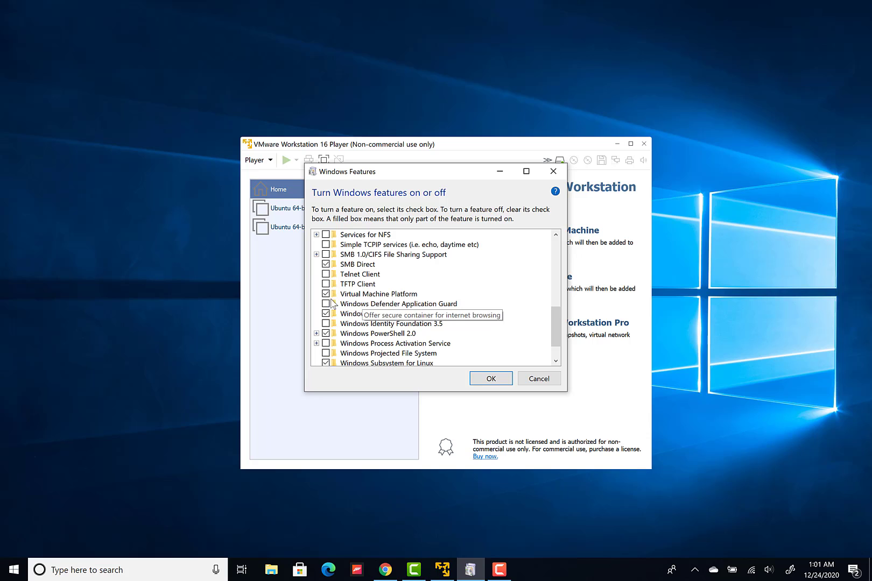
pyautogui.click(379, 294)
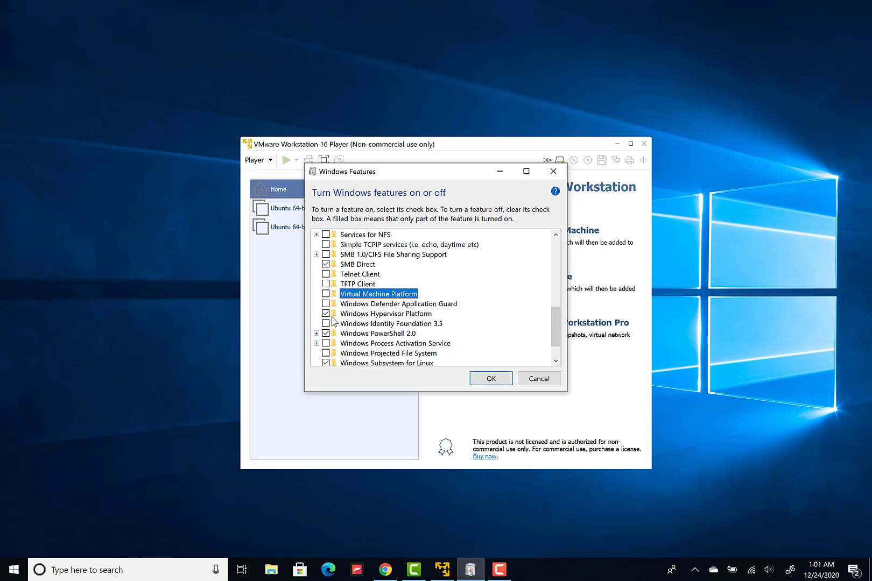
pyautogui.click(385, 313)
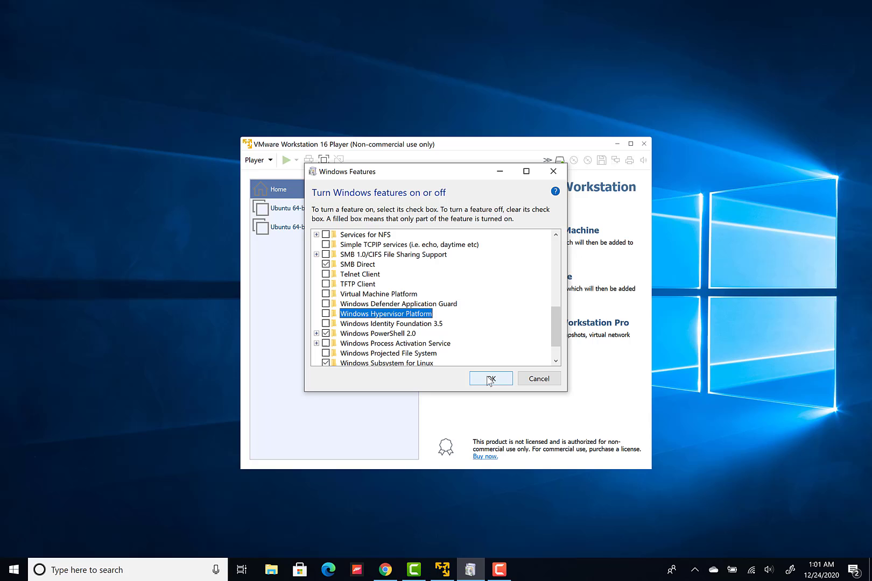
# Confirm the feature changes so Windows applies them and prompts for a restart
pyautogui.click(491, 379)
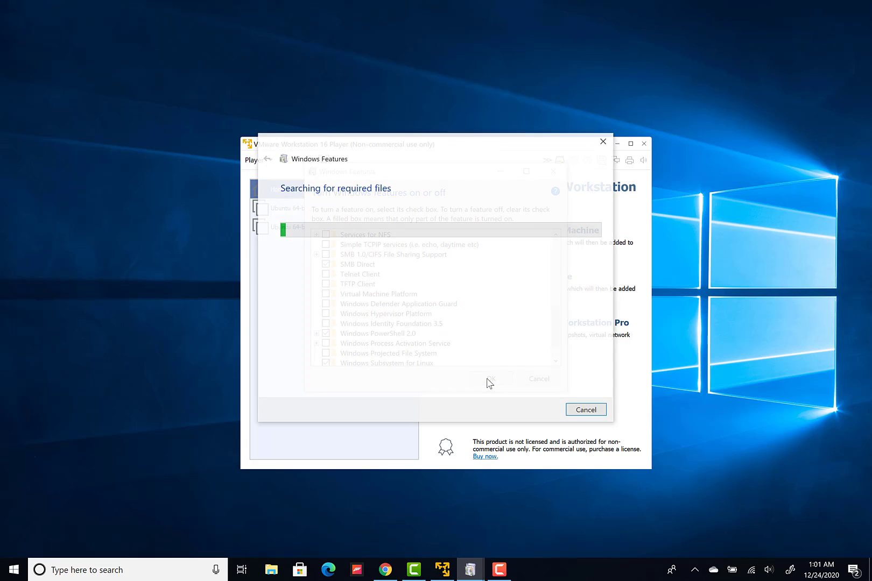
pyautogui.click(490, 379)
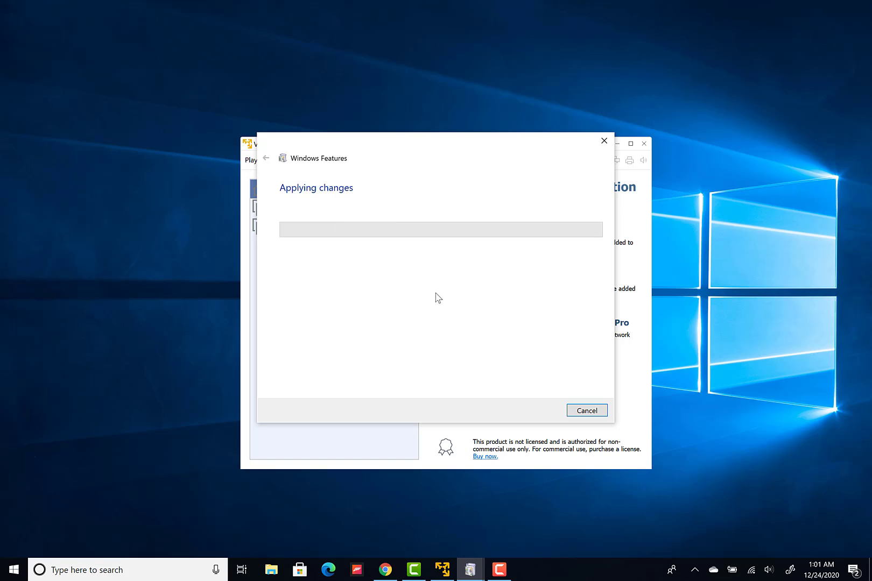
pyautogui.moveTo(420, 203)
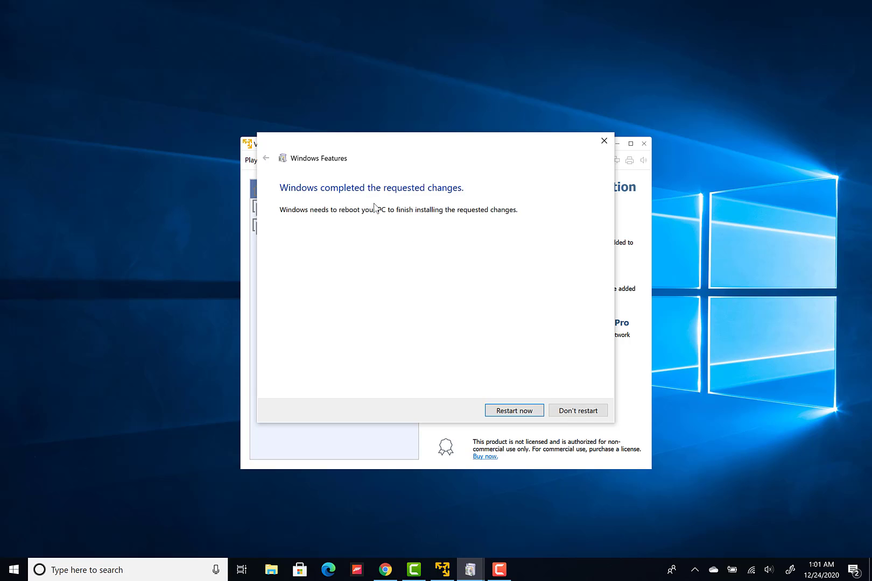
pyautogui.moveTo(436, 151)
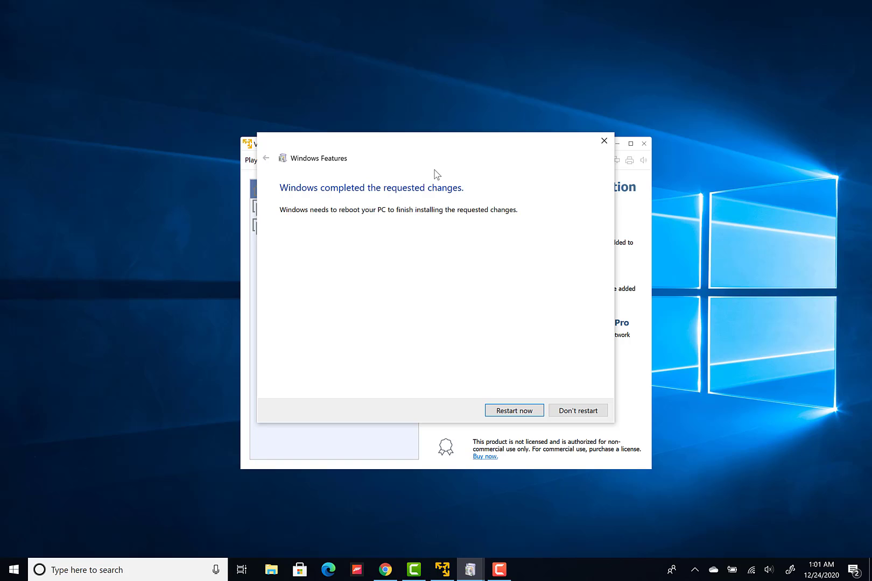
pyautogui.moveTo(411, 216)
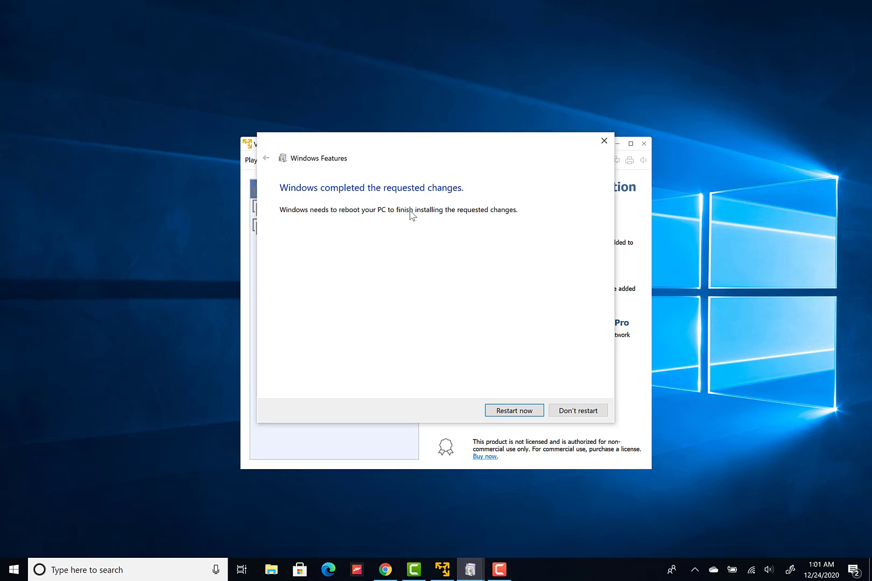
pyautogui.moveTo(473, 218)
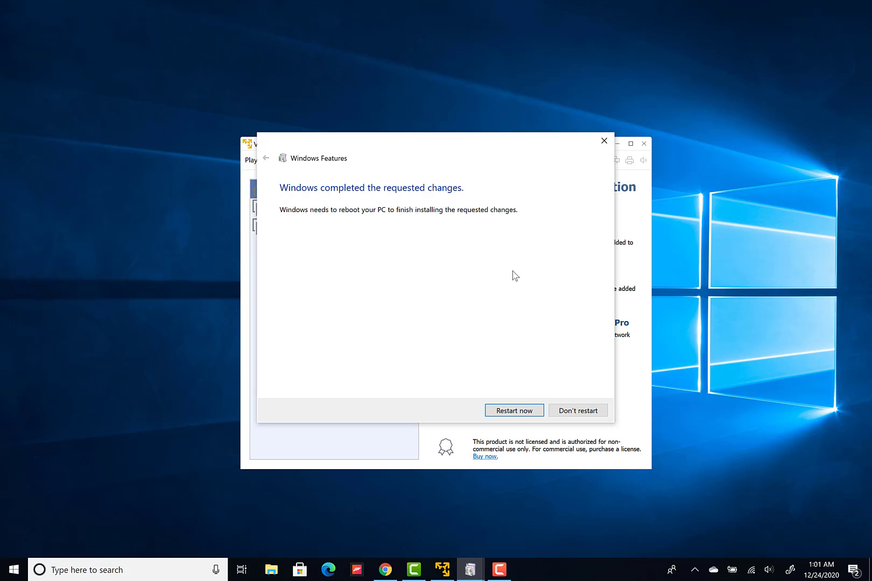
pyautogui.moveTo(505, 208)
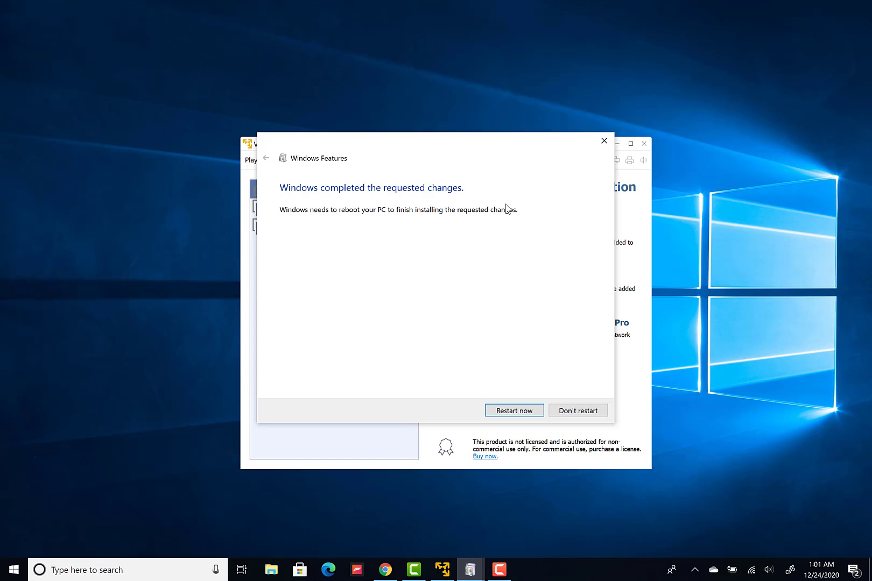
pyautogui.moveTo(504, 292)
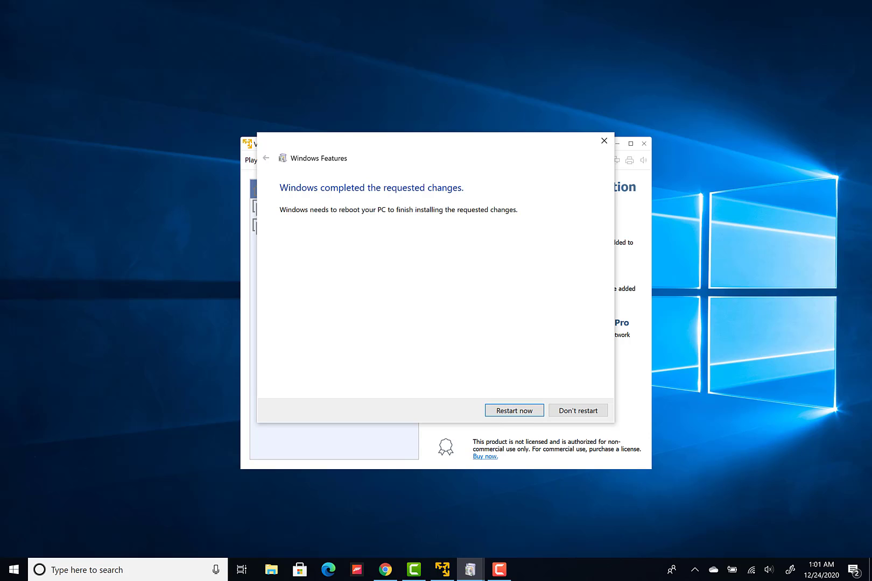
# Restart the PC now and return to VMware Player listing both Ubuntu 64-bit (2) machines
pyautogui.click(577, 410)
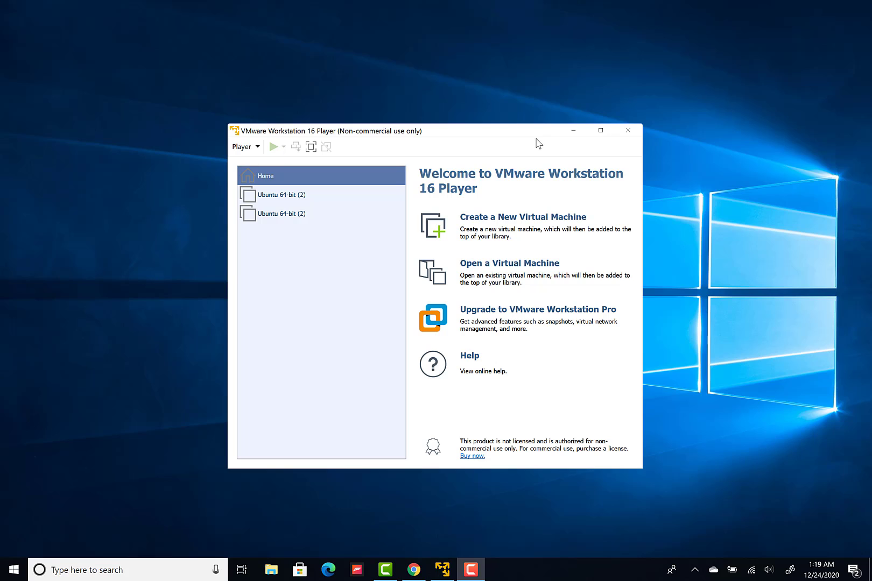
pyautogui.moveTo(547, 138)
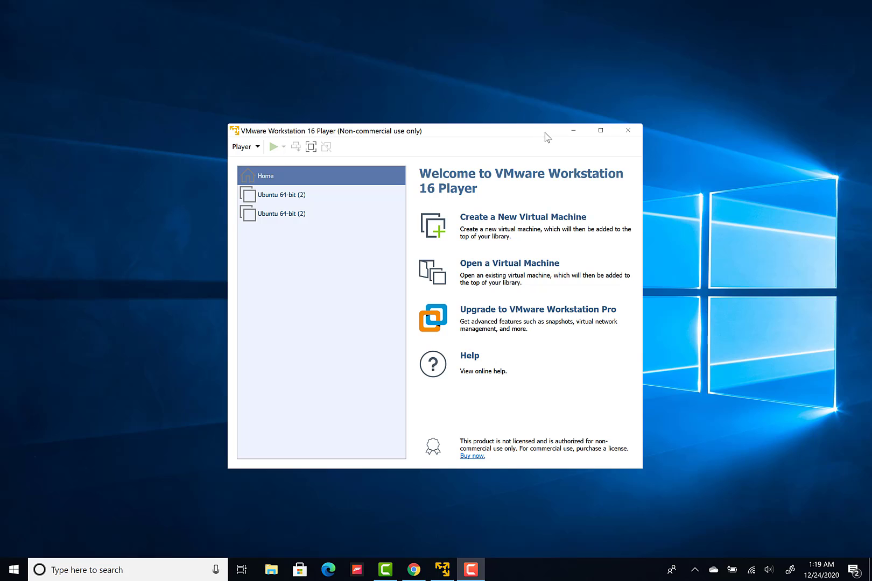
pyautogui.moveTo(543, 143)
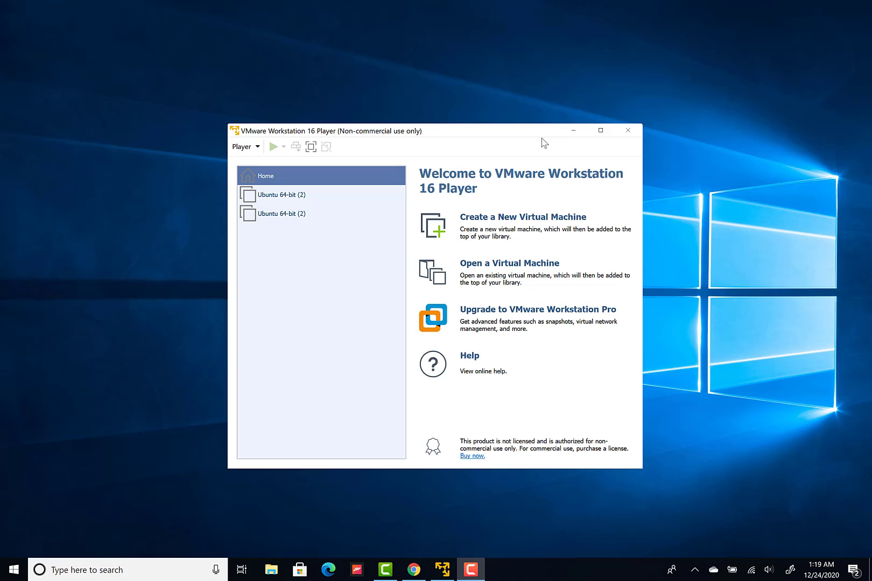
pyautogui.moveTo(540, 127)
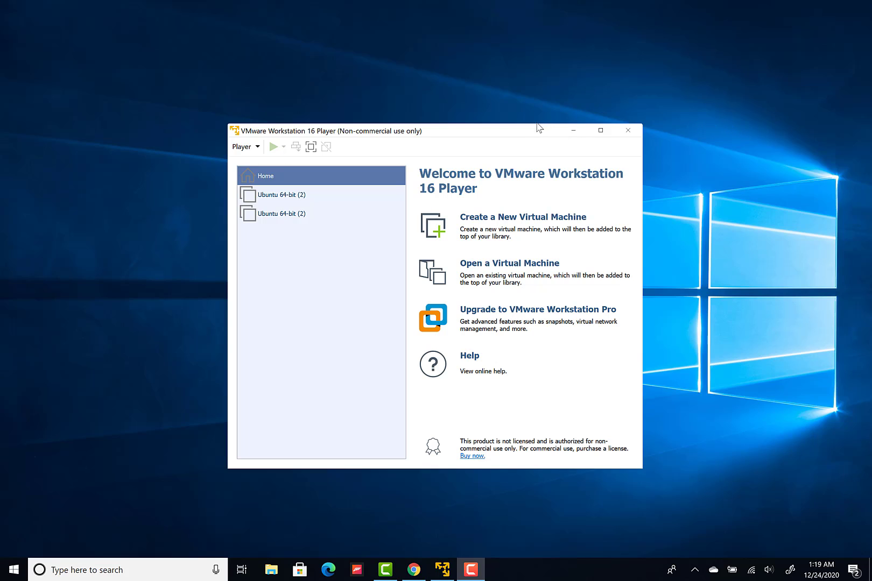
pyautogui.moveTo(534, 127)
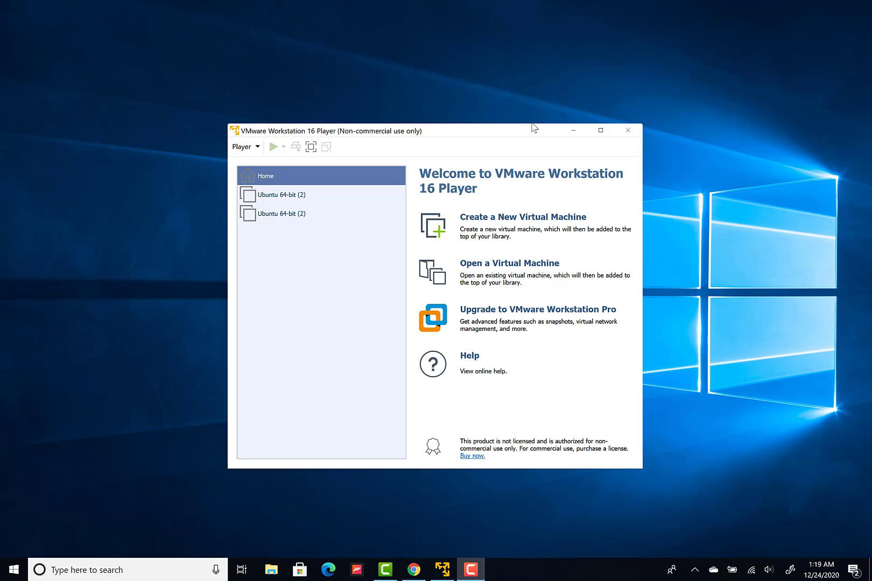
pyautogui.moveTo(523, 125)
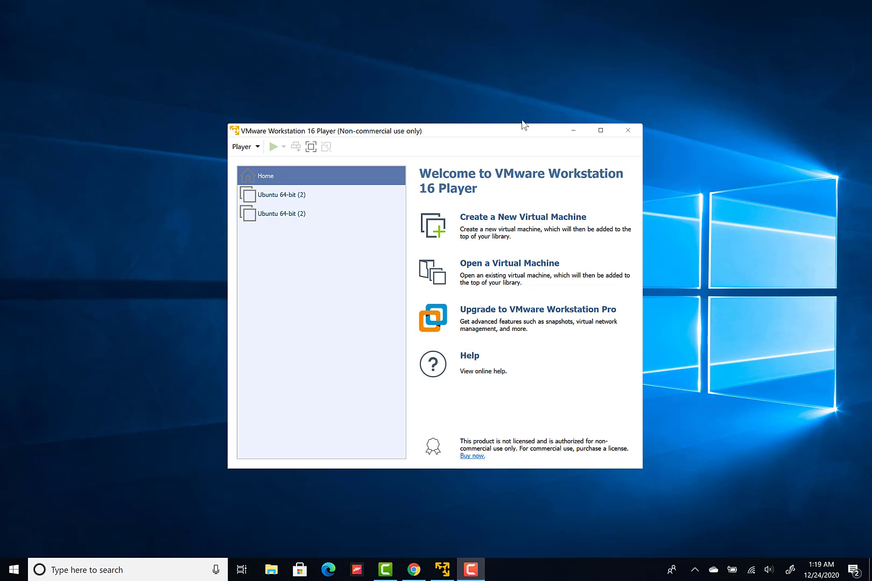
pyautogui.moveTo(522, 124)
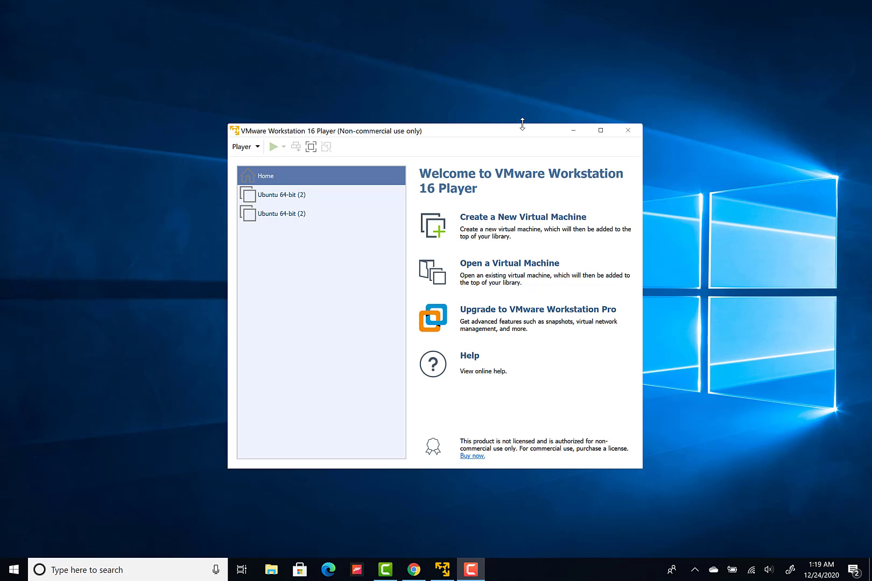
pyautogui.moveTo(524, 126)
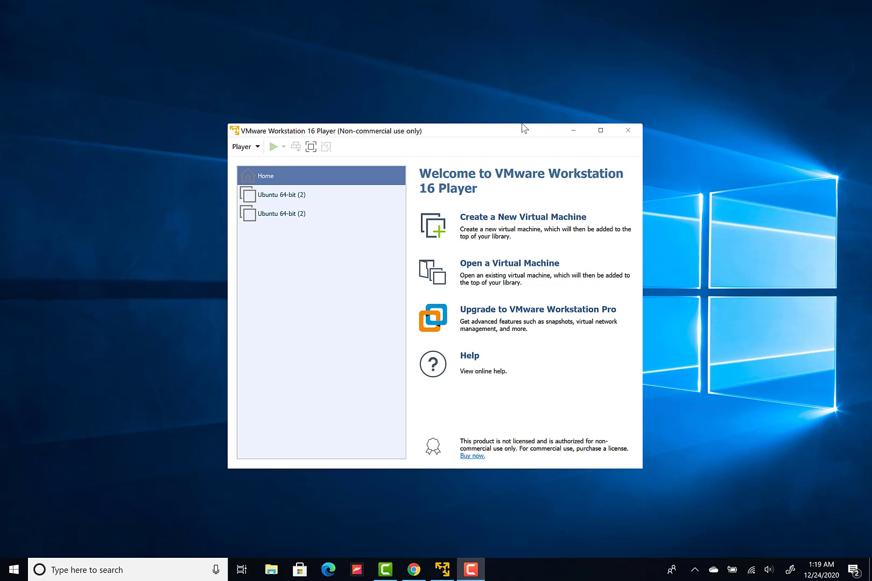
pyautogui.moveTo(366, 170)
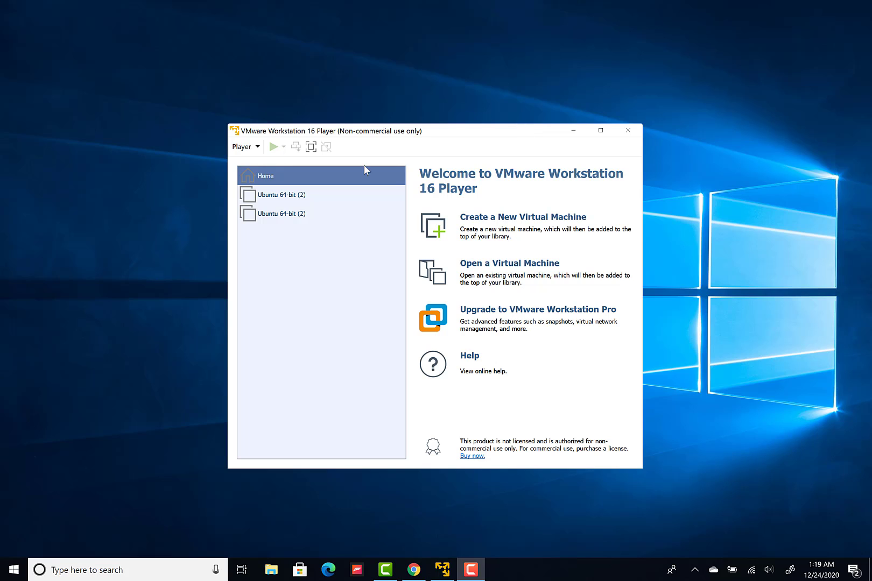
# Power on Ubuntu 64-bit (2) and dismiss the virtual printing notice so it boots
pyautogui.click(282, 195)
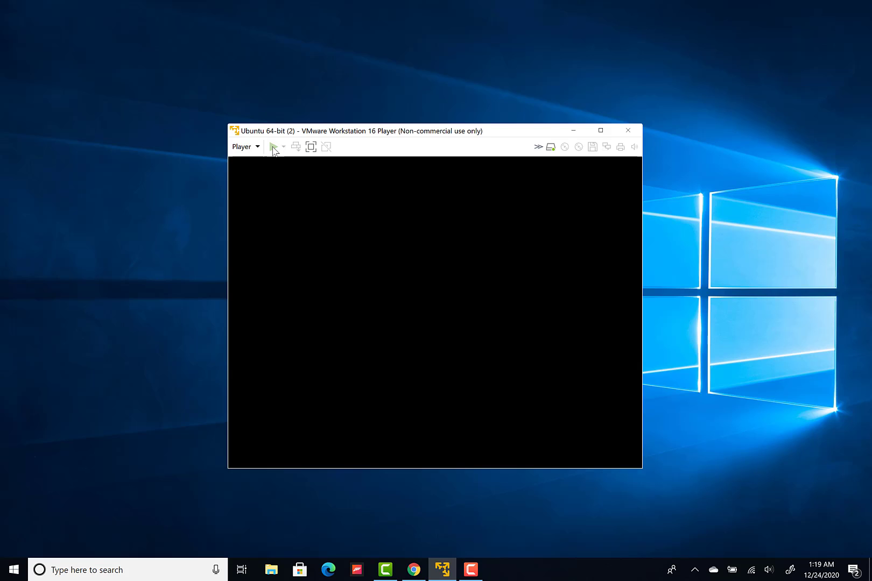
pyautogui.click(275, 146)
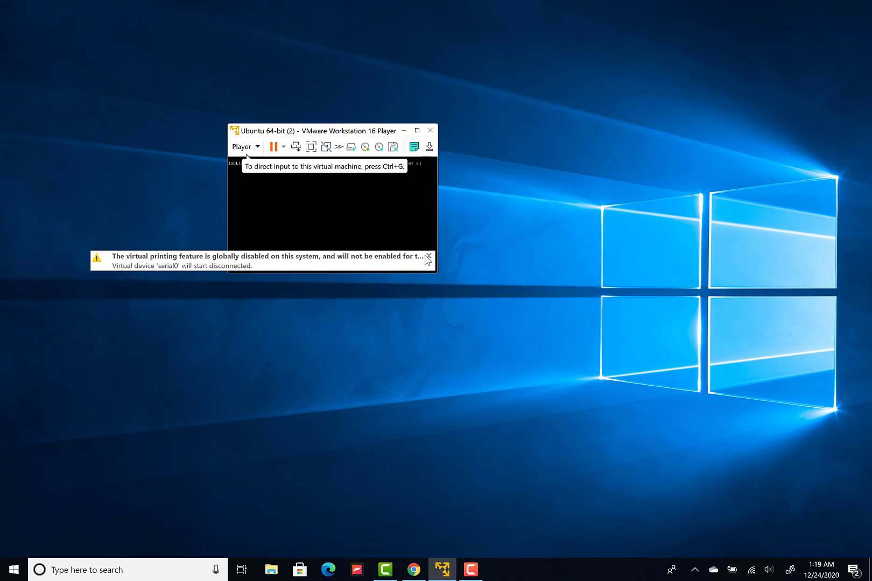
pyautogui.click(428, 257)
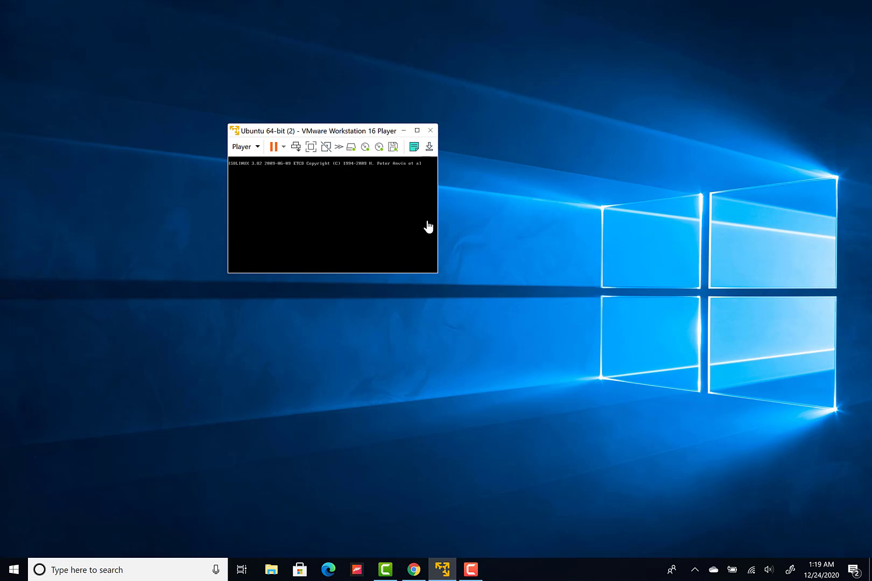